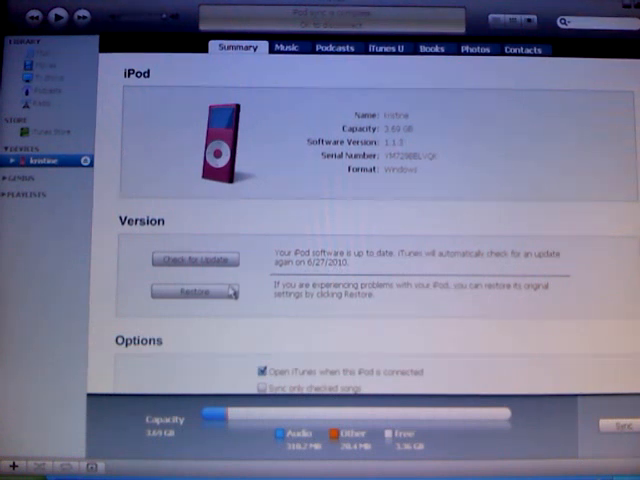
# Restore the iPod from its Summary page and confirm the restore in the dialog.
pyautogui.click(196, 292)
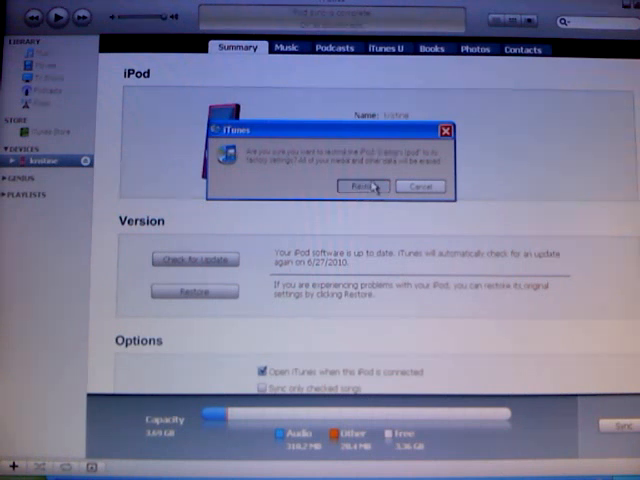
pyautogui.click(368, 188)
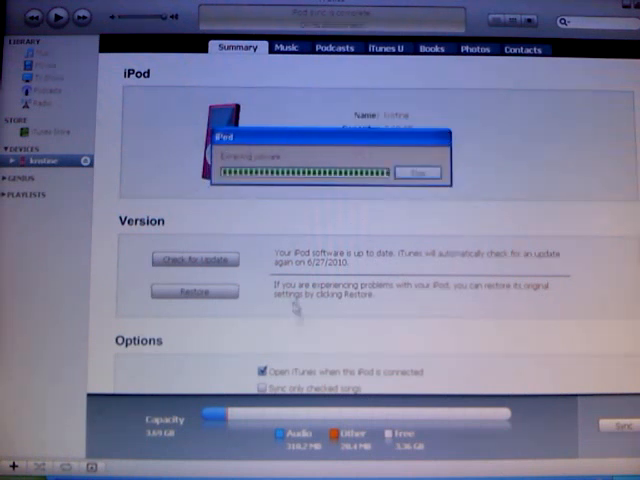
pyautogui.click(288, 48)
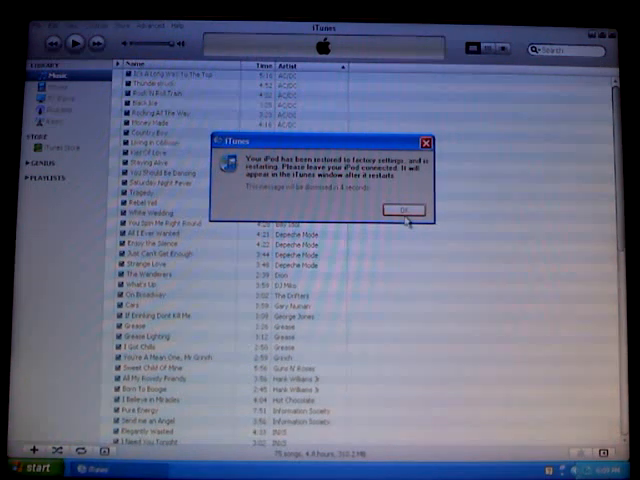
# Dismiss the 'iPod has been restored' notice and browse the library song list.
pyautogui.click(404, 210)
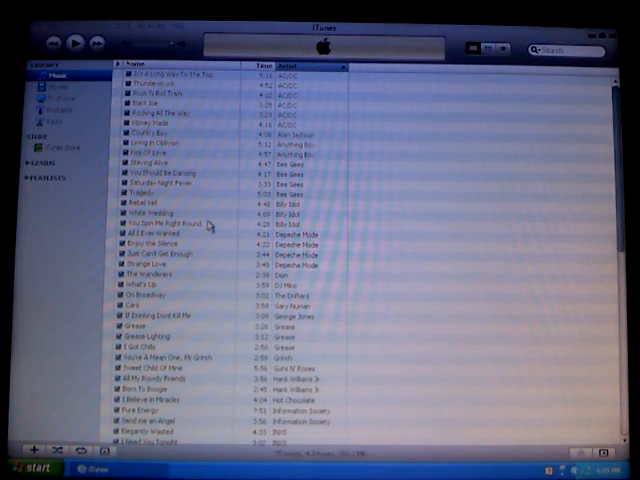
pyautogui.scroll(-3)
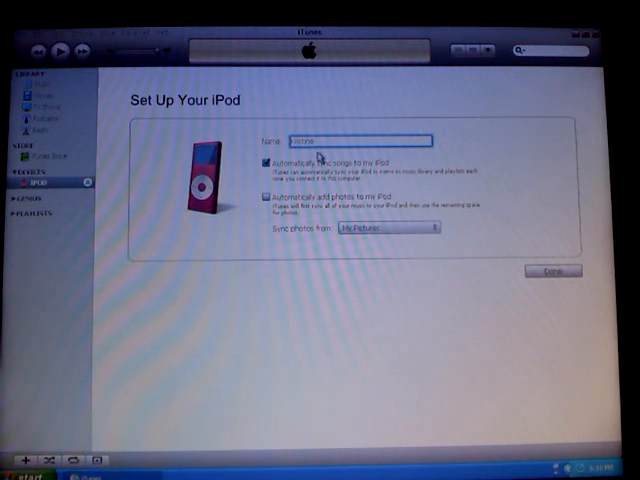
# Complete Set Up Your iPod with 'Automatically sync songs' unchecked.
pyautogui.tripleClick(364, 140)
pyautogui.write('ipod')
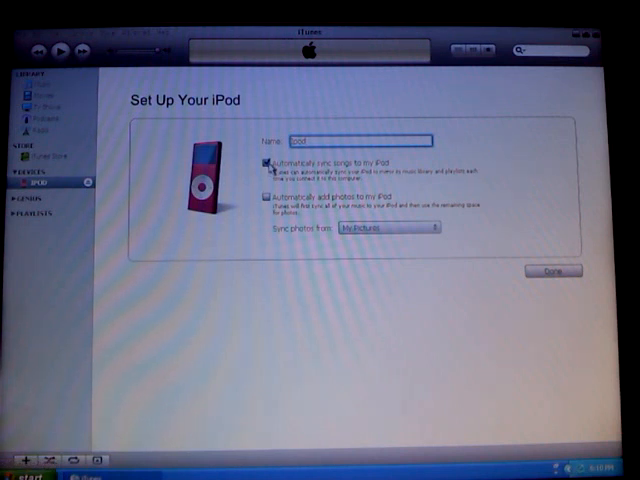
pyautogui.click(266, 164)
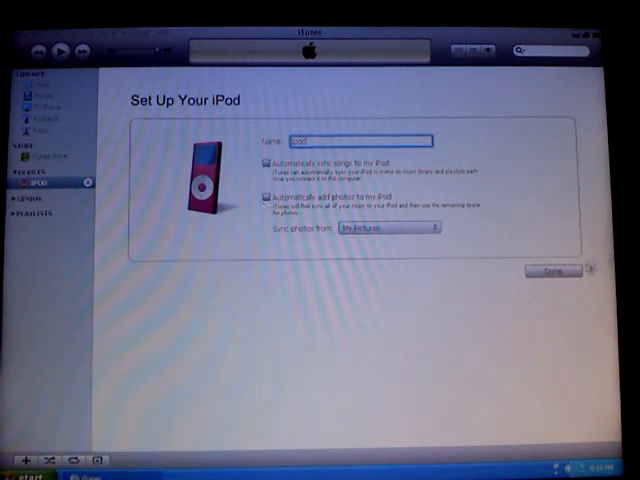
pyautogui.click(548, 268)
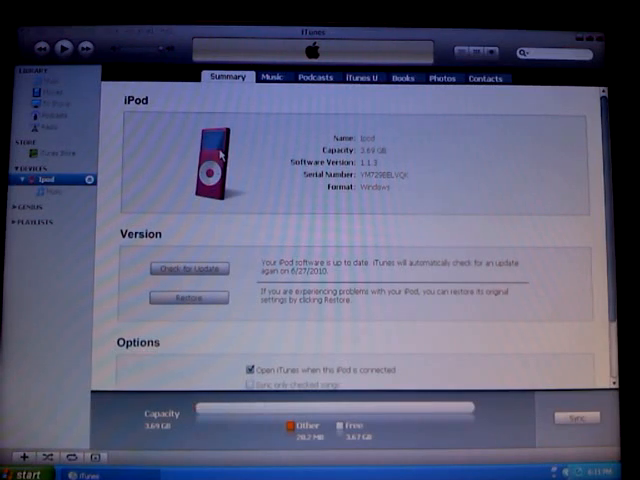
pyautogui.moveTo(318, 280)
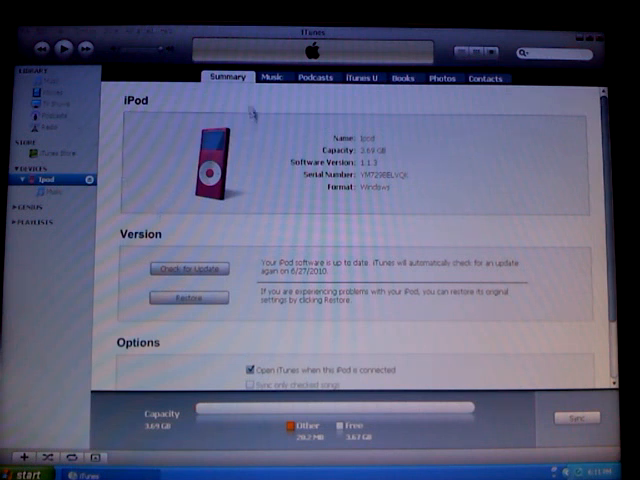
# View the iPod's Music sync page, then return to the library's Music list.
pyautogui.click(268, 78)
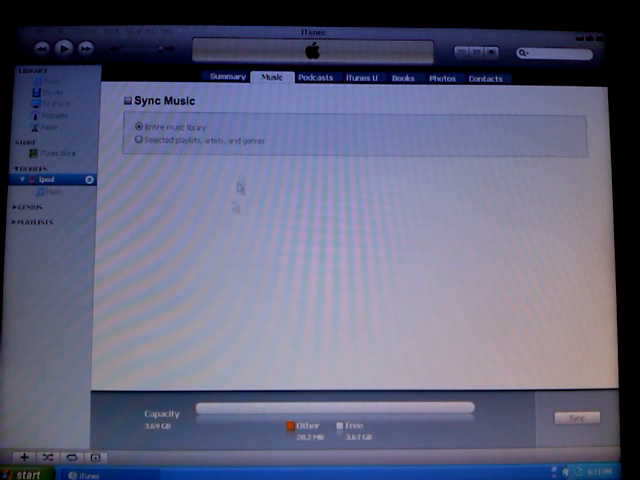
pyautogui.click(228, 76)
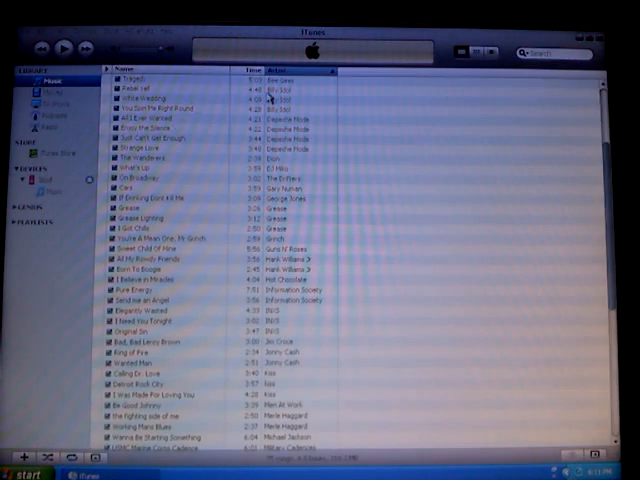
# Select the first library song and scroll down through the remaining tracks.
pyautogui.click(150, 76)
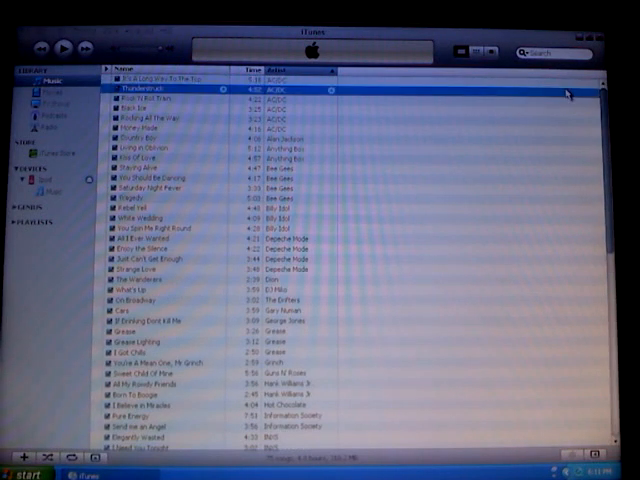
pyautogui.scroll(-3)
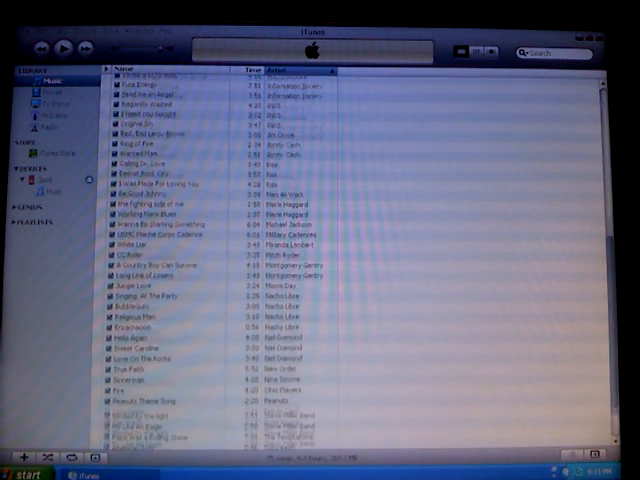
pyautogui.scroll(-3)
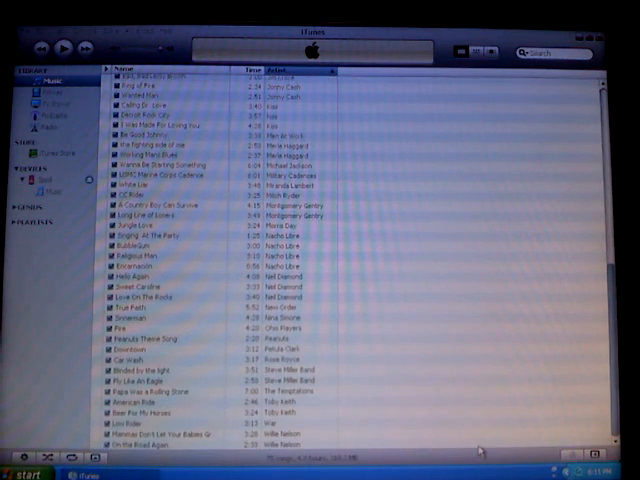